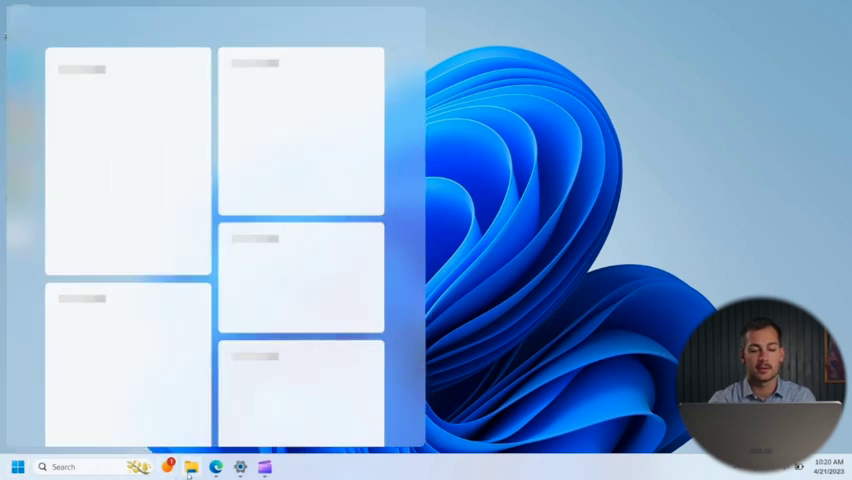
# Step: Close the widgets board by clicking the empty desktop beside it
pyautogui.click(191, 466)
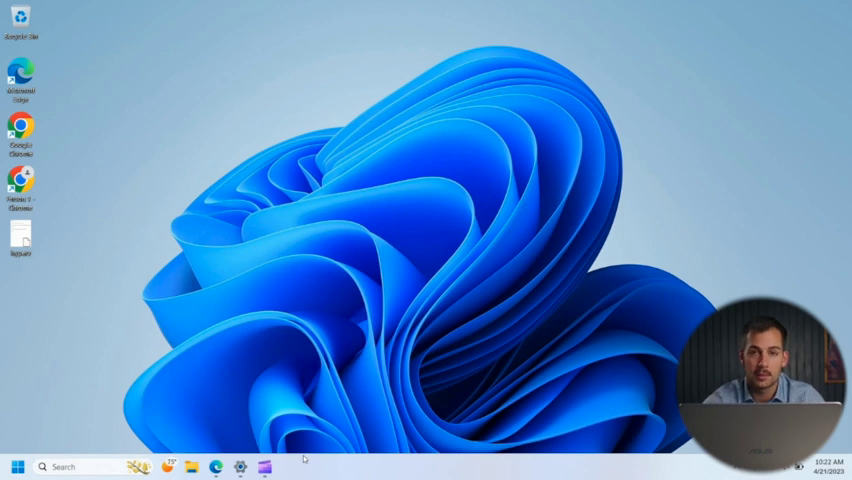
pyautogui.moveTo(202, 339)
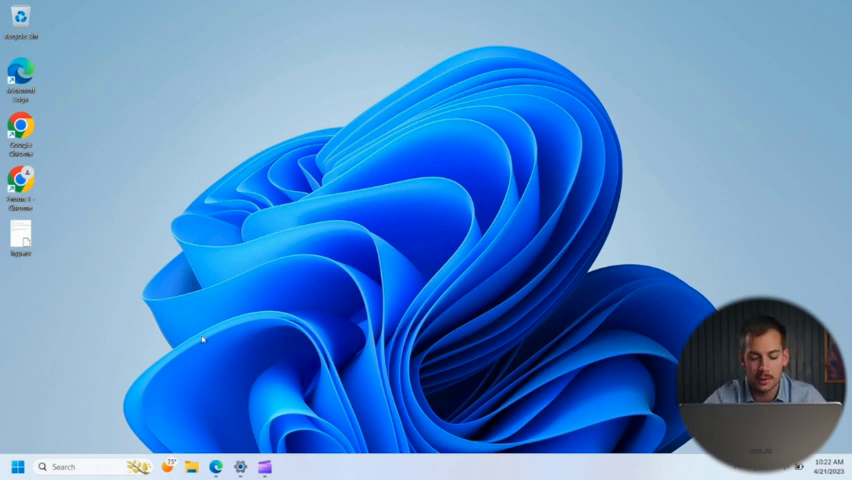
# Step: Open C:\Program Files\Microsoft Office in File Explorer from the Run dialog's autocomplete
pyautogui.press('Win+r')
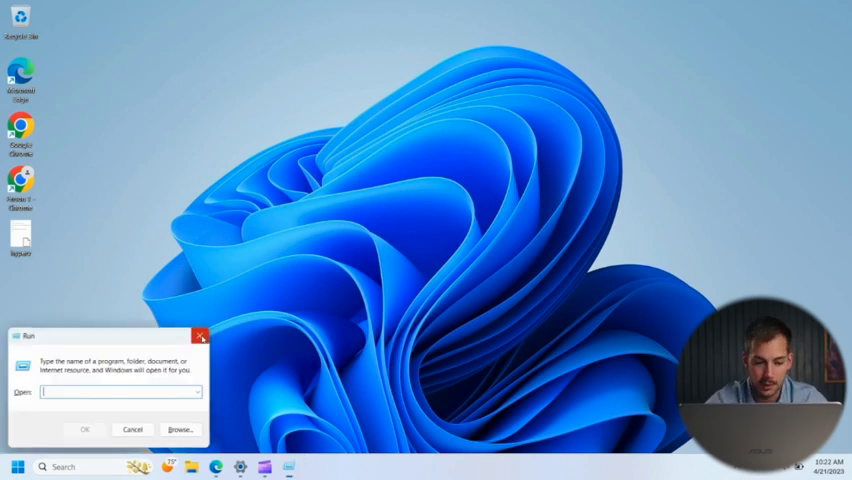
pyautogui.write('C')
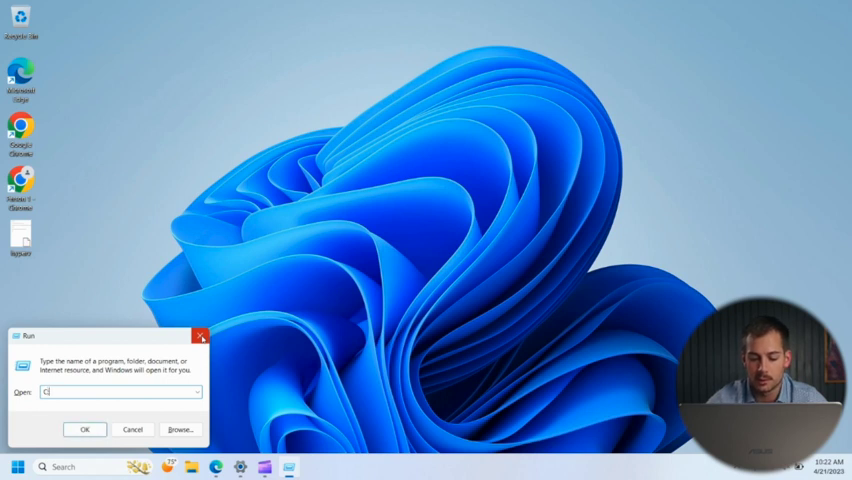
pyautogui.write('C:\\Program Files\\')
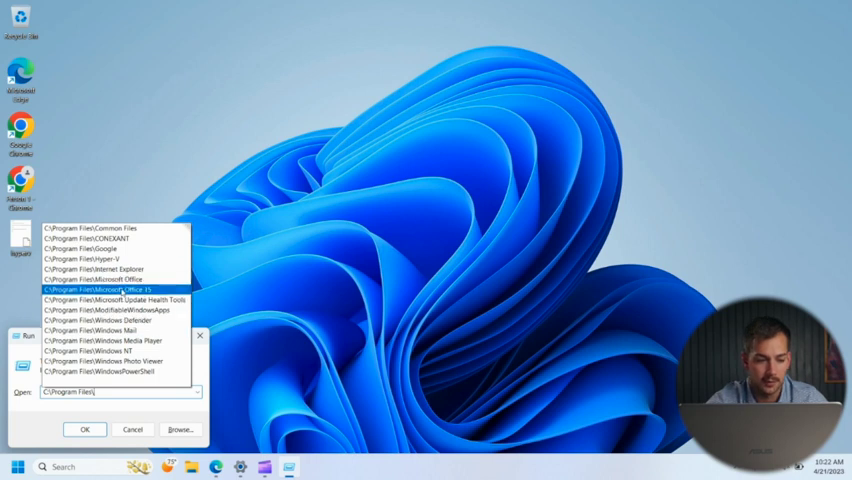
pyautogui.click(100, 279)
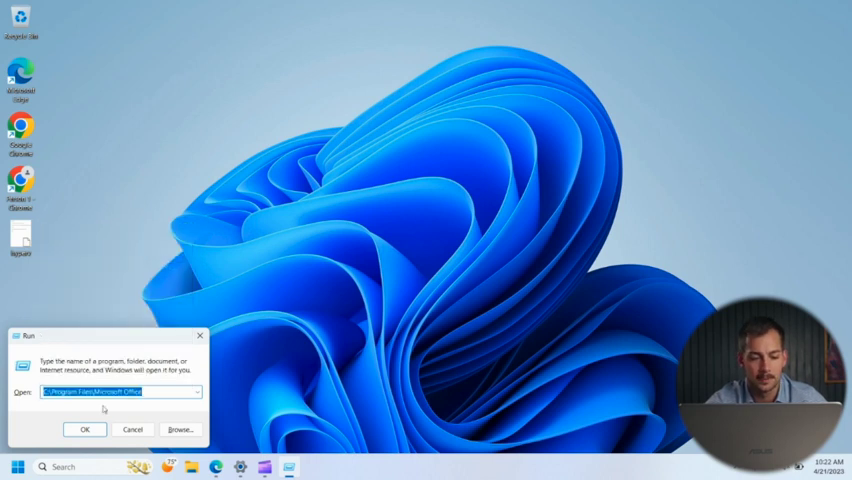
pyautogui.click(84, 429)
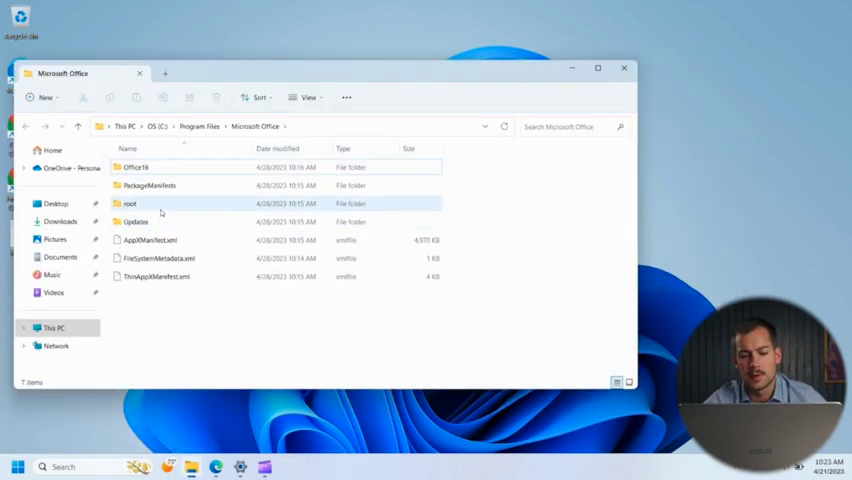
pyautogui.moveTo(130, 210)
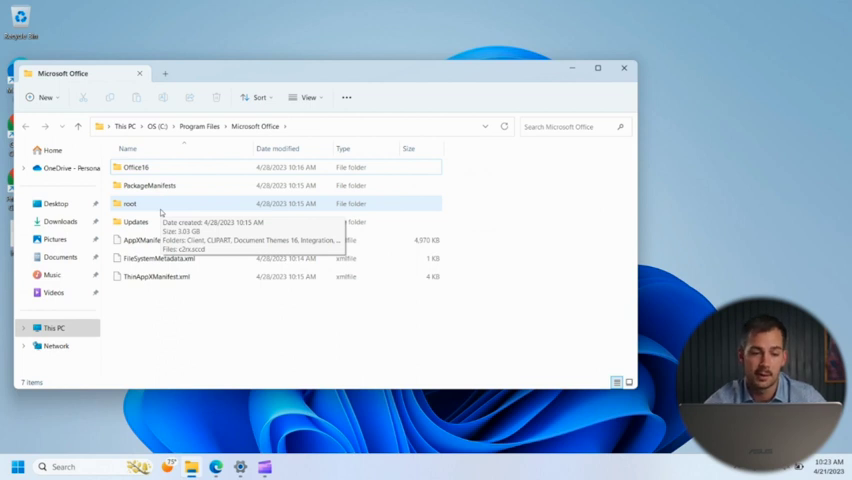
# Step: Browse into root, then Office16, and select the OUTLOOK application file
pyautogui.click(129, 203)
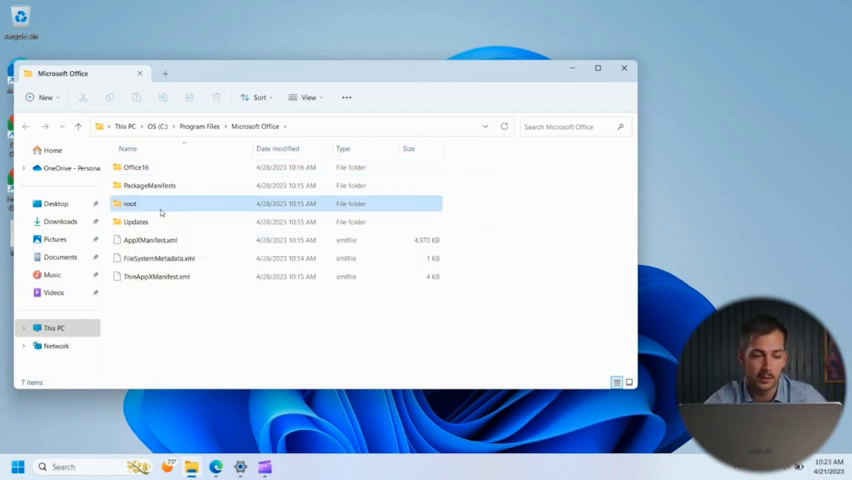
pyautogui.doubleClick(129, 203)
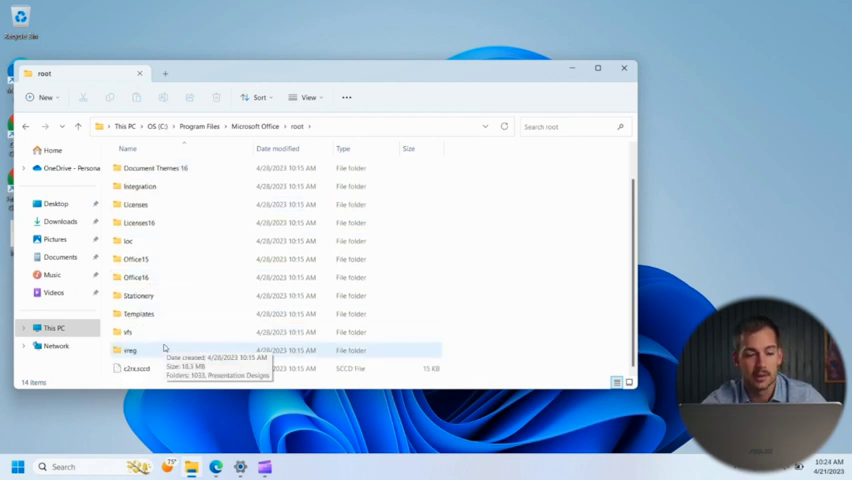
pyautogui.click(135, 277)
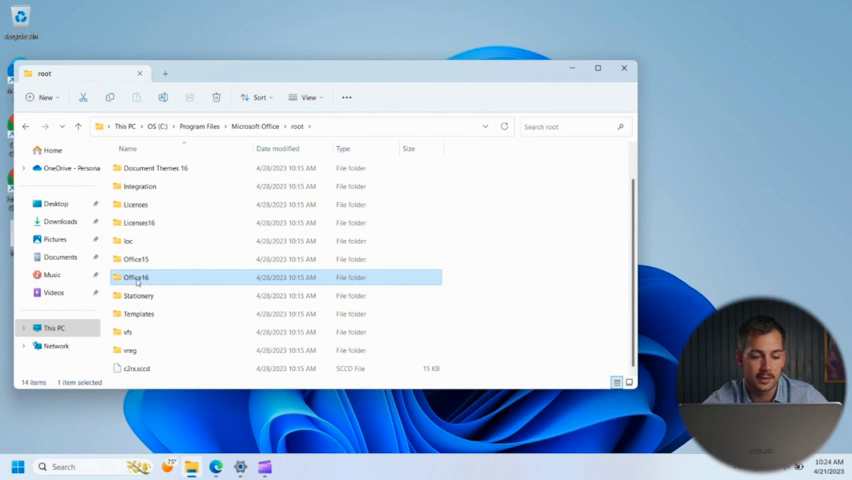
pyautogui.doubleClick(134, 277)
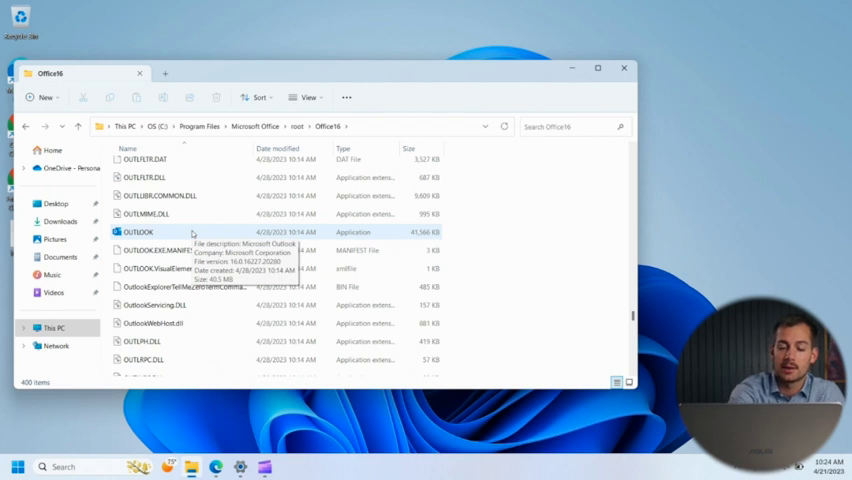
pyautogui.click(137, 231)
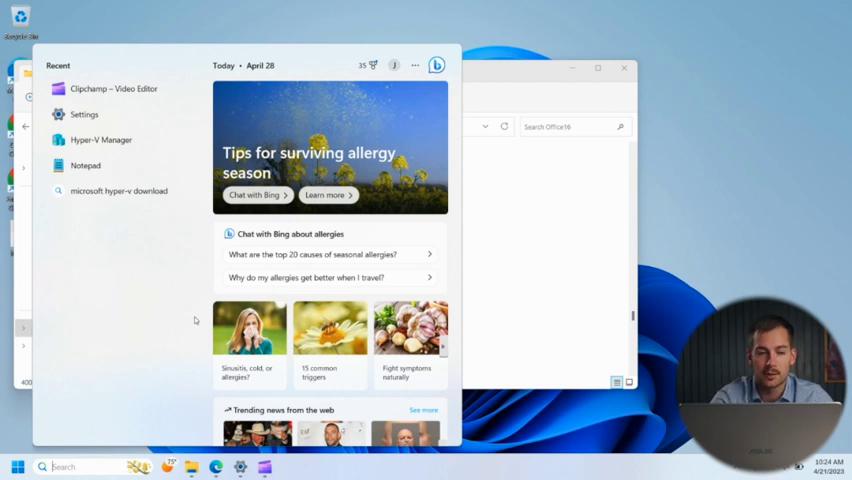
# Step: Search 'Outlook', open its file location, and bring up the Outlook shortcut's context menu
pyautogui.write('Outlook')
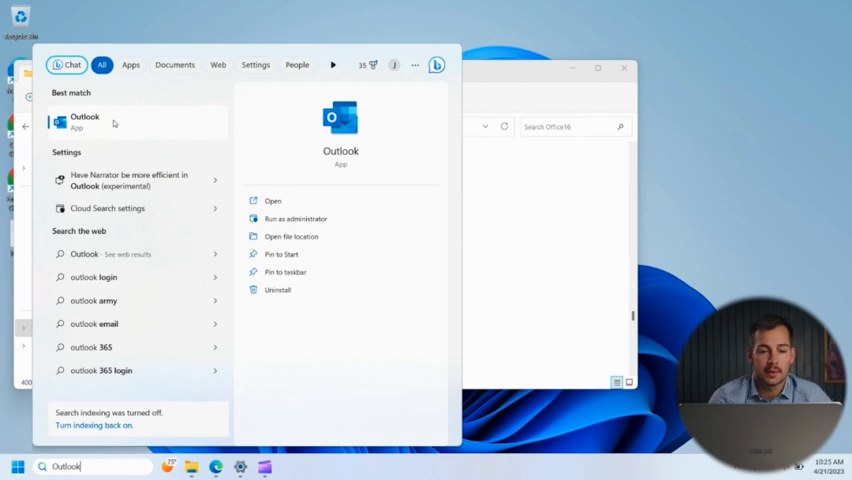
pyautogui.rightClick(84, 120)
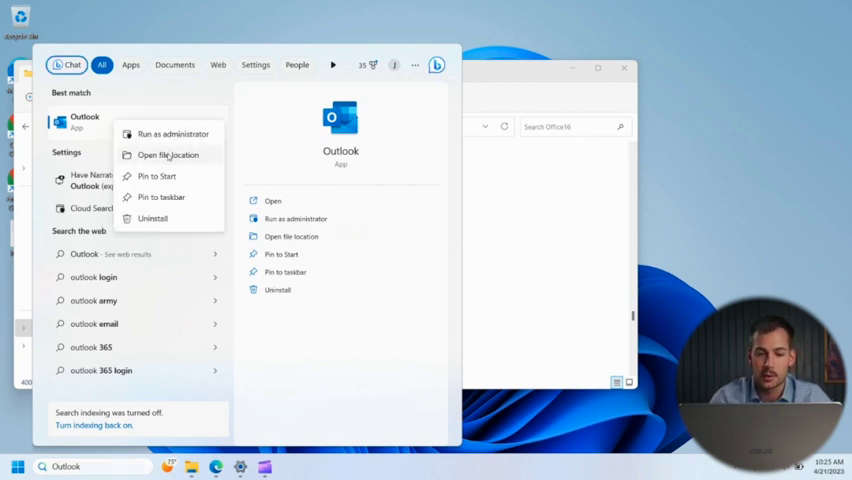
pyautogui.click(167, 155)
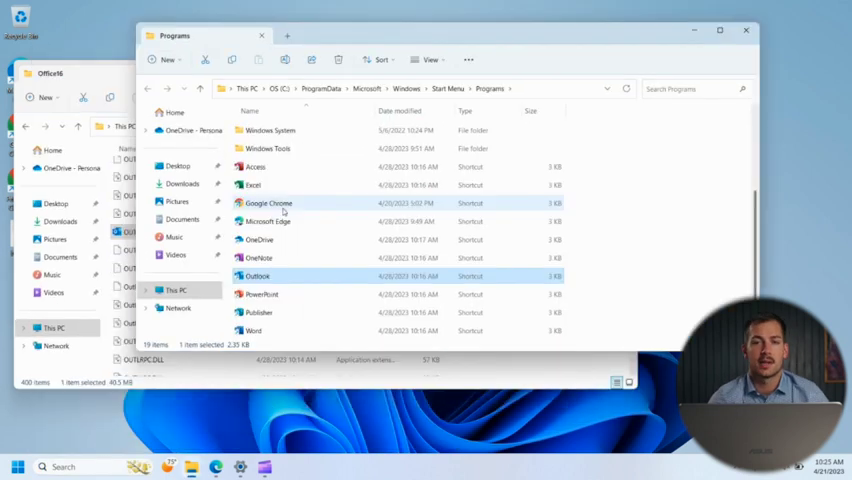
pyautogui.moveTo(256, 166)
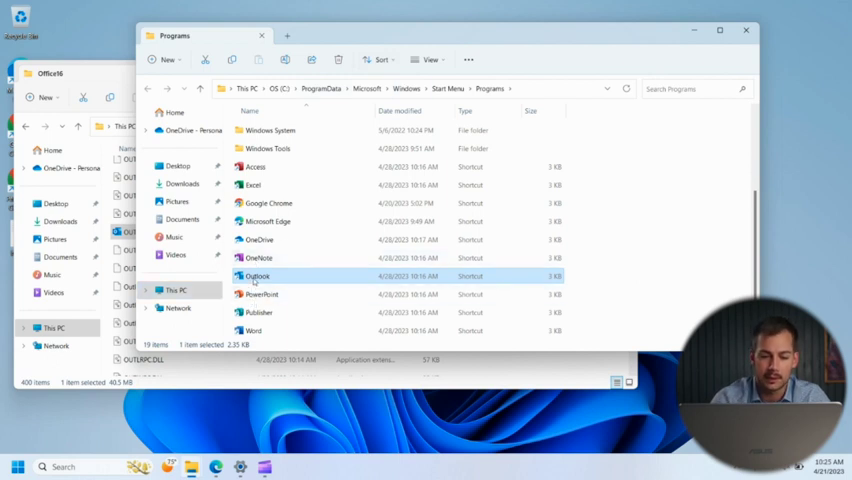
pyautogui.rightClick(257, 276)
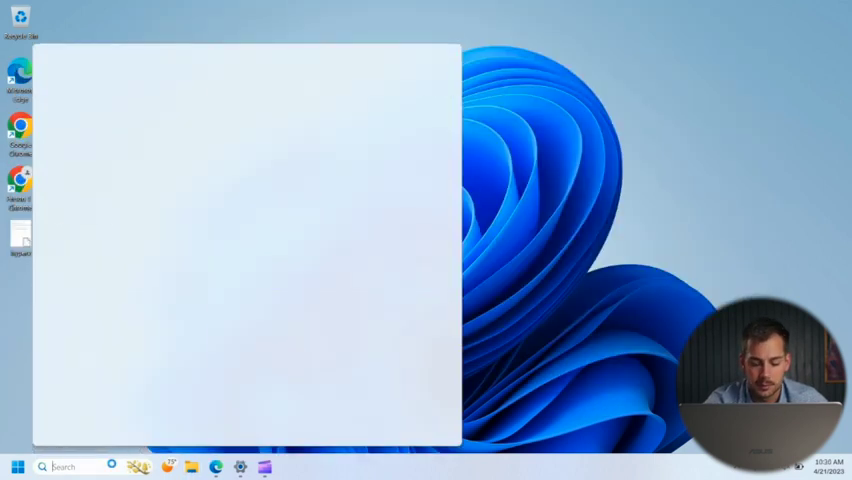
# Step: In an administrator Command Prompt, run cd / and dir OUTLOOK.EXE /s /p, then close it
pyautogui.write('cmd')
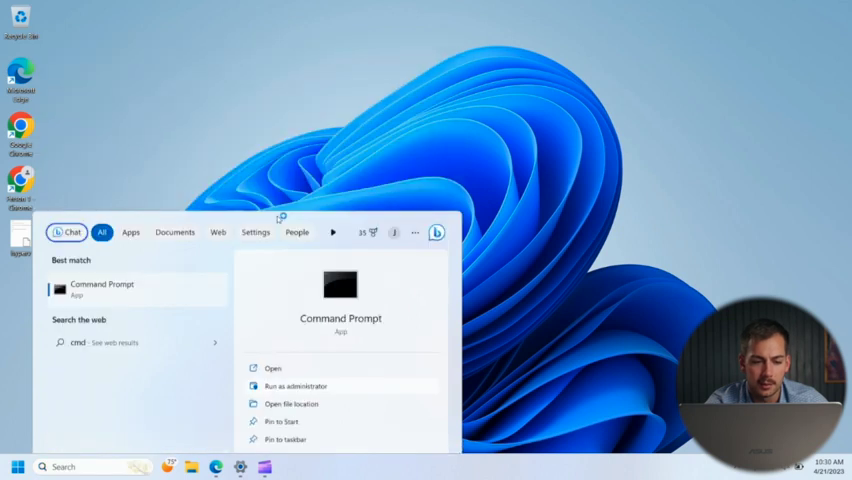
pyautogui.click(293, 386)
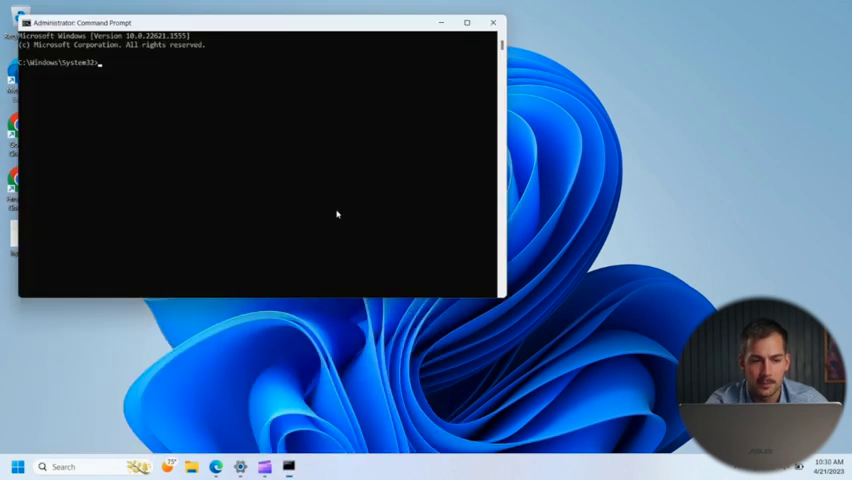
pyautogui.write('cd /')
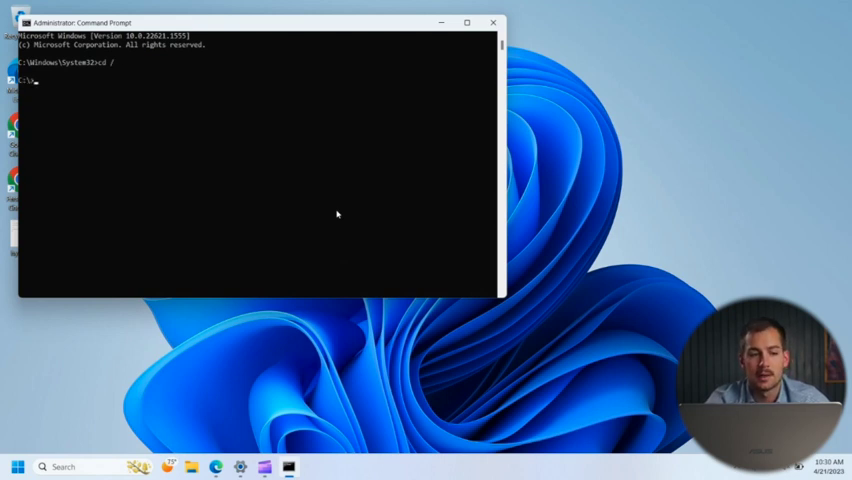
pyautogui.write('dir')
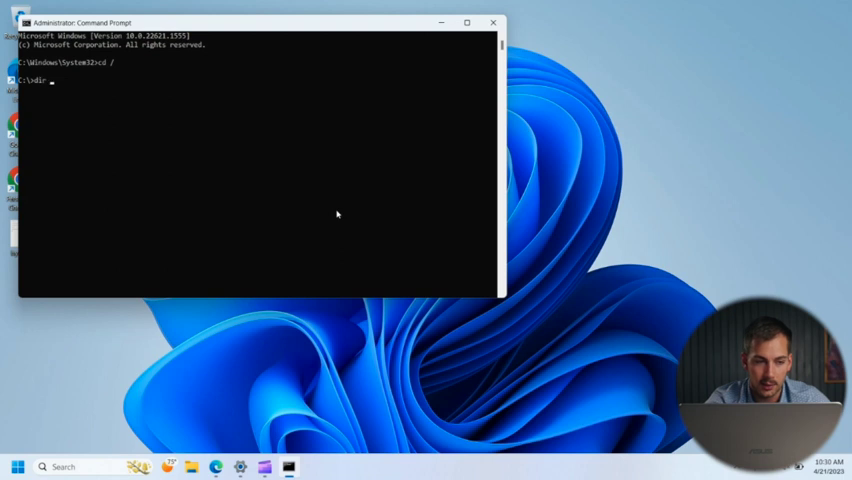
pyautogui.write('OUTLOOK>')
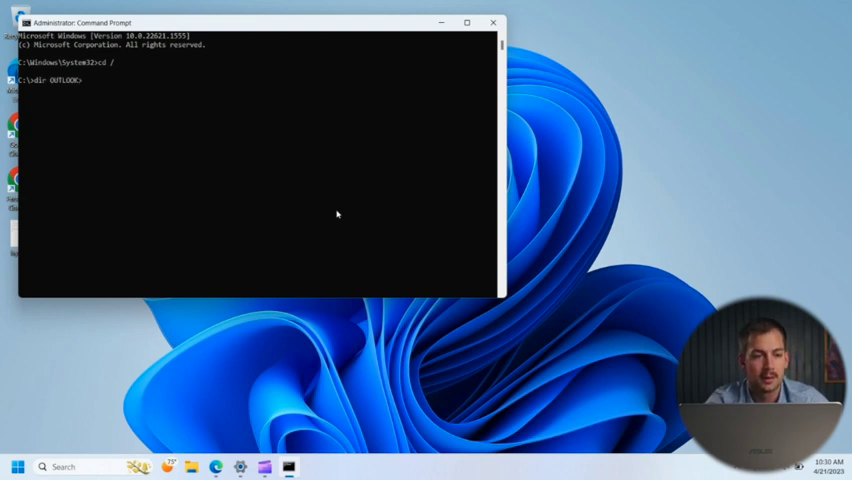
pyautogui.write('EXE')
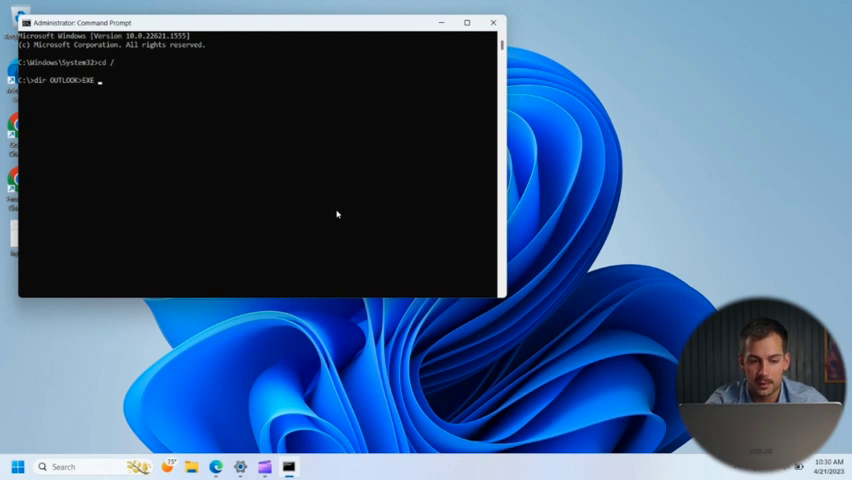
pyautogui.write('/s')
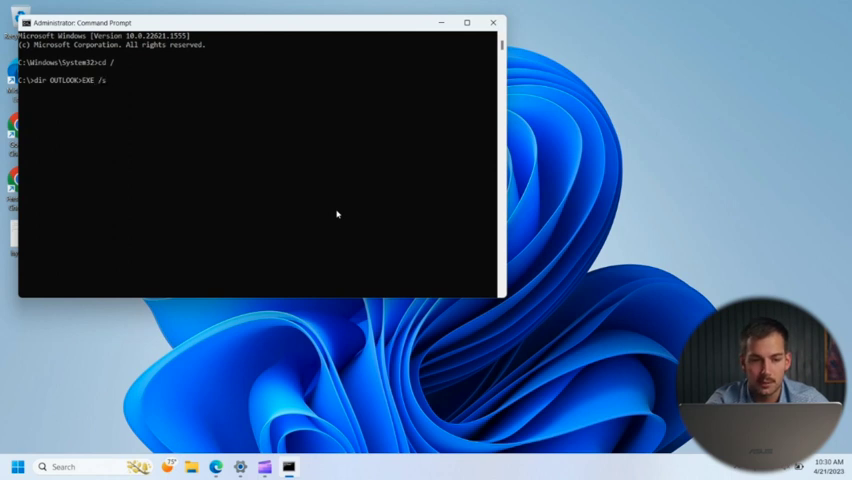
pyautogui.write('/s')
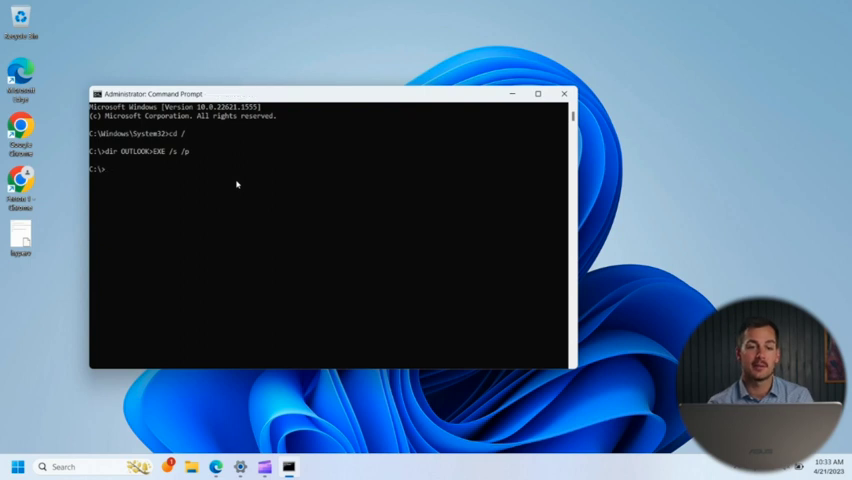
pyautogui.click(565, 93)
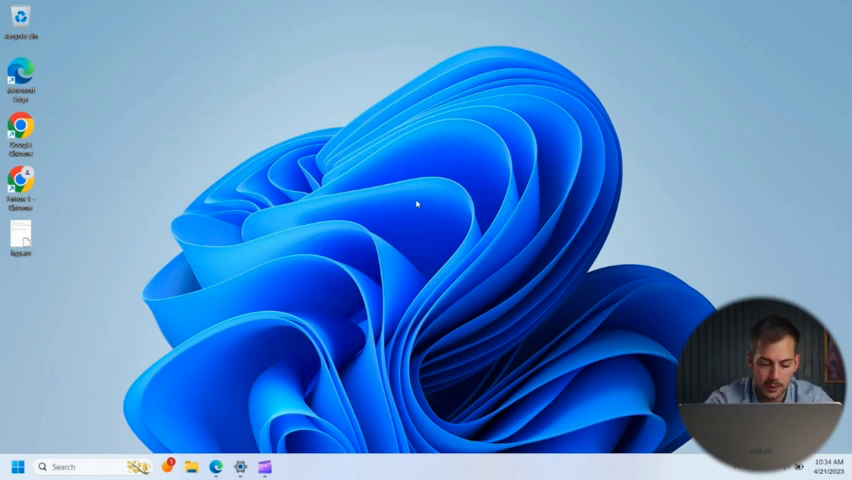
# Step: Run WHERE /R C:\ OUTLOOK, then launch C:\Program Files\Microsoft Office\root\Office16\OUTLOOK.EXE from Run
pyautogui.write('m')
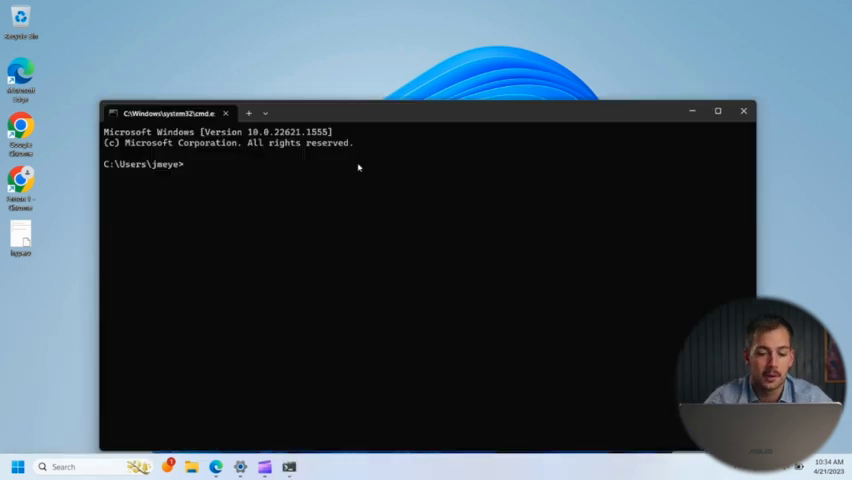
pyautogui.write('WHERE')
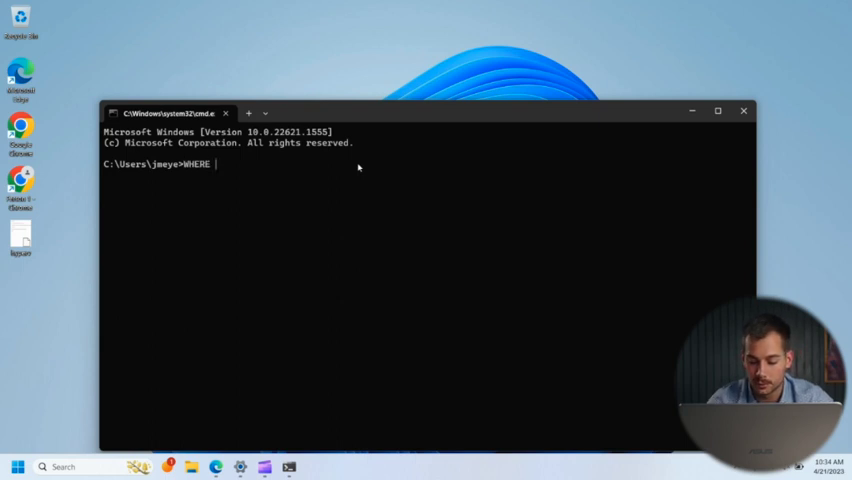
pyautogui.write('/R')
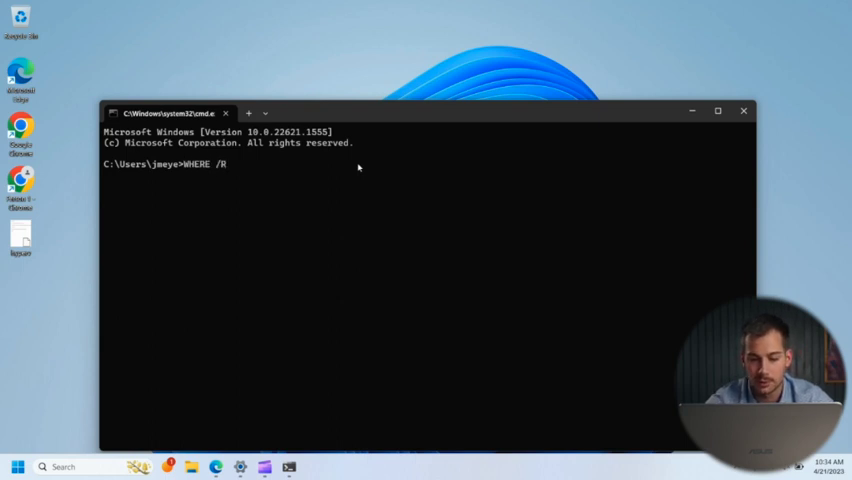
pyautogui.write('C:')
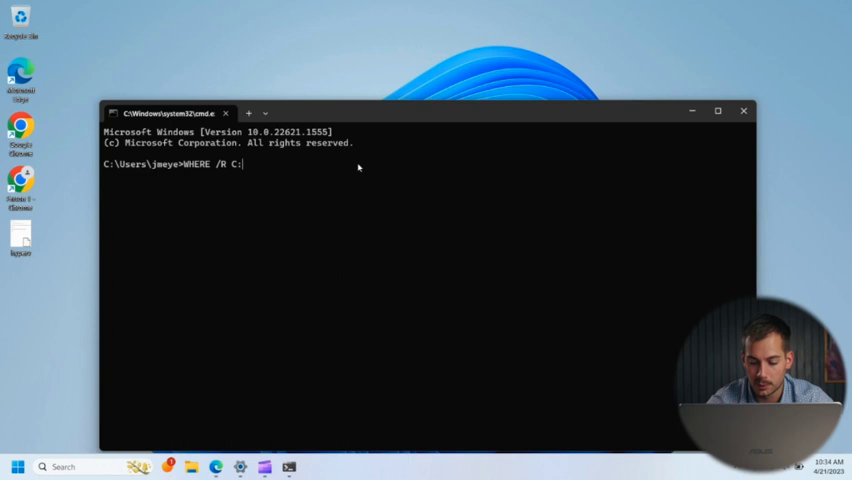
pyautogui.write('OUTL')
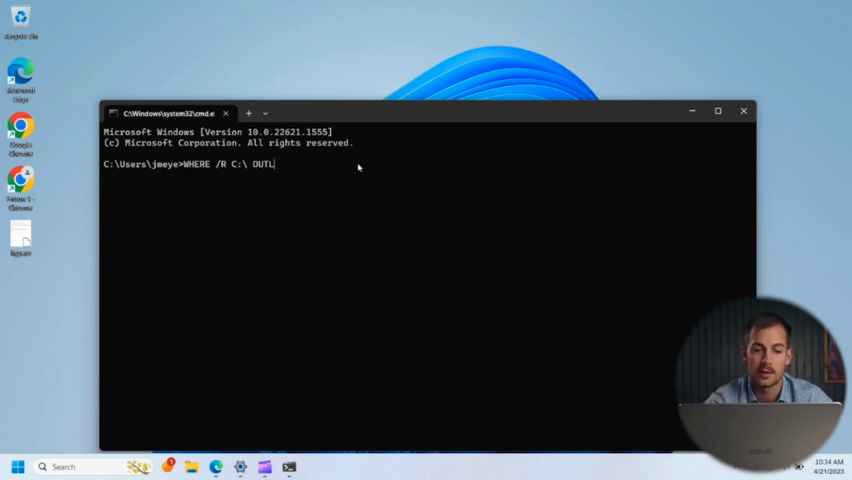
pyautogui.press('Enter')
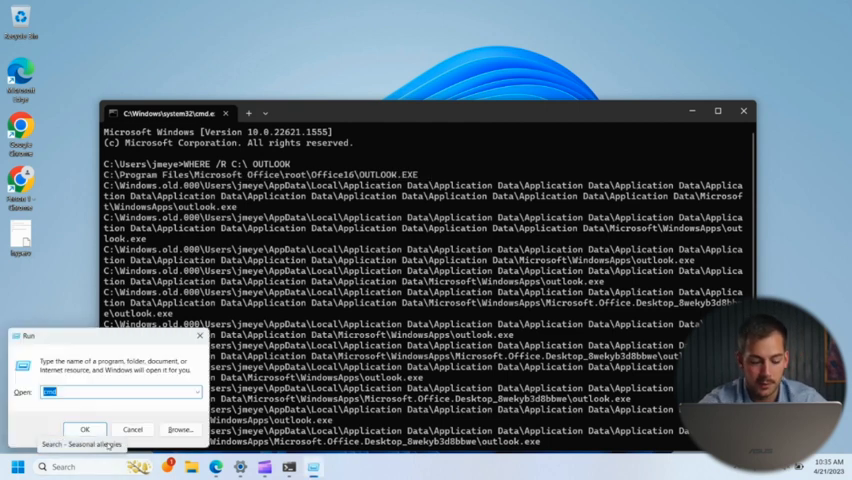
pyautogui.write('C:\\Program Files\\Microsoft Office\\root\\Office16\\OUTLOOK.EXE')
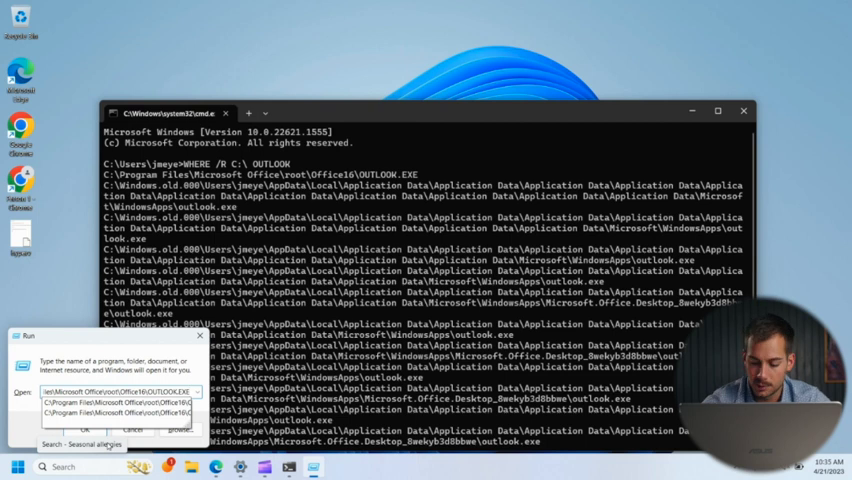
pyautogui.click(84, 429)
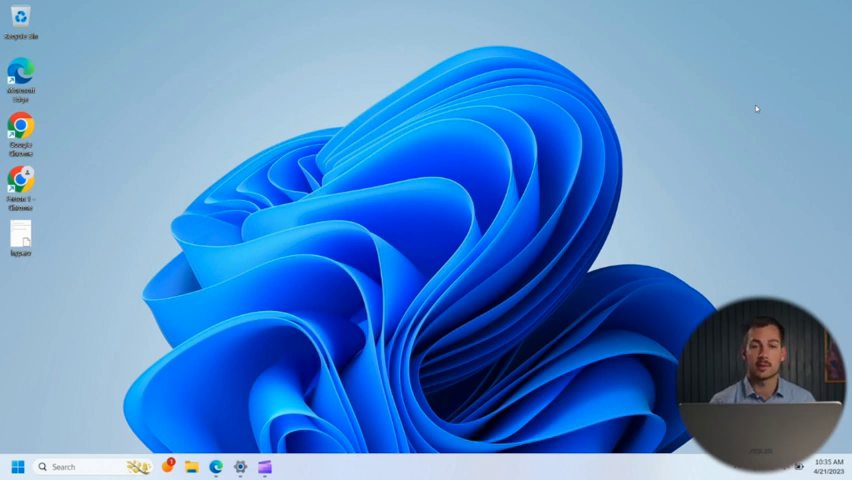
pyautogui.moveTo(600, 108)
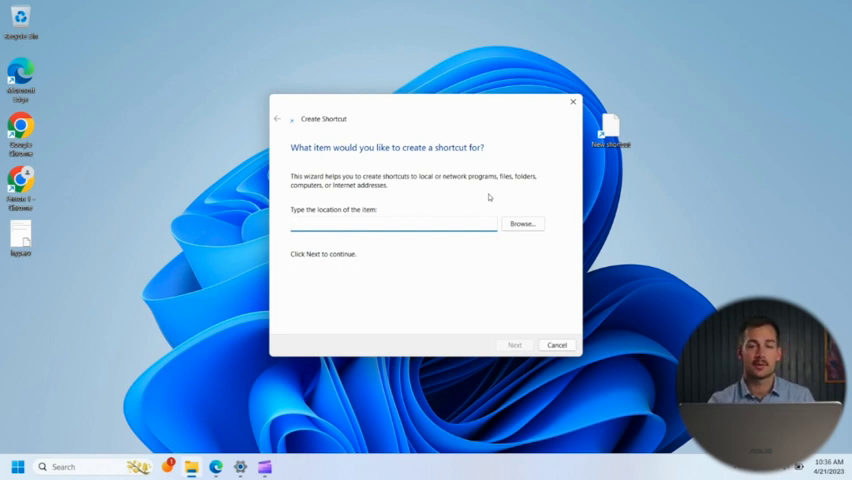
# Step: Make shortcut 'OUTLOOK' targeting C:\Program Files\Microsoft Office\root\Office16\OUTLOOK.EXE and double-click it
pyautogui.click(393, 223)
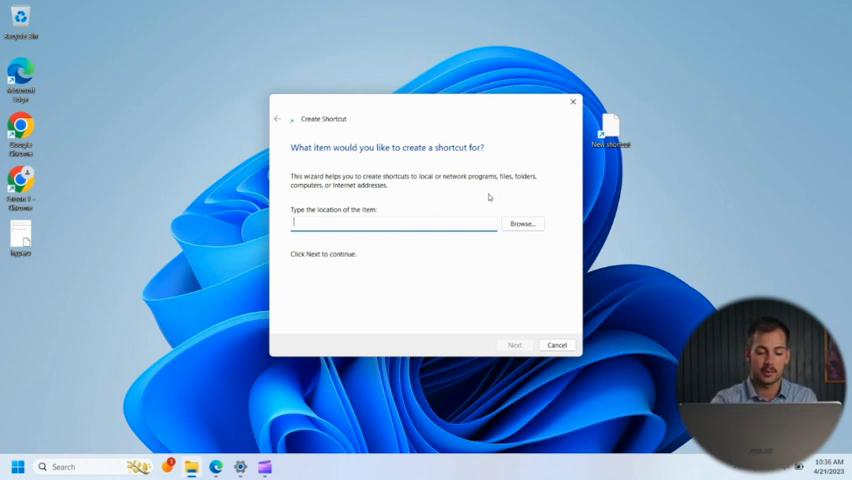
pyautogui.write('C:\\Program Files\\Microsoft Office\\root\\Office16\\OUTLOOK.EXE')
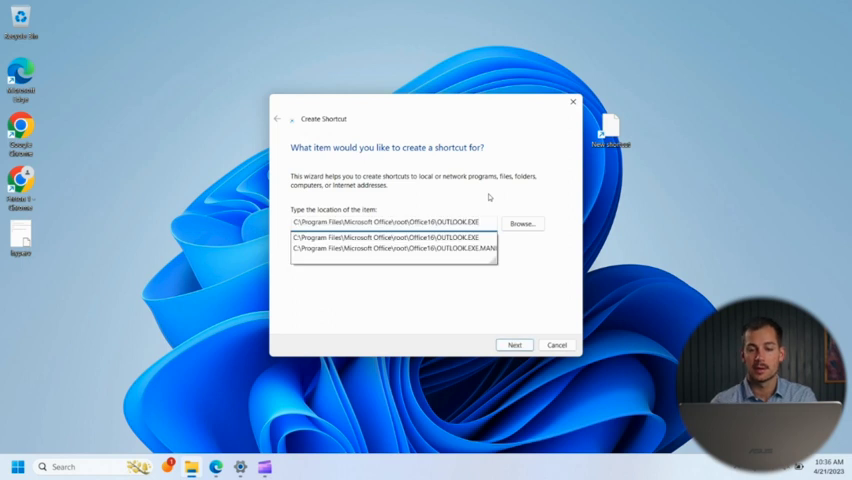
pyautogui.click(393, 249)
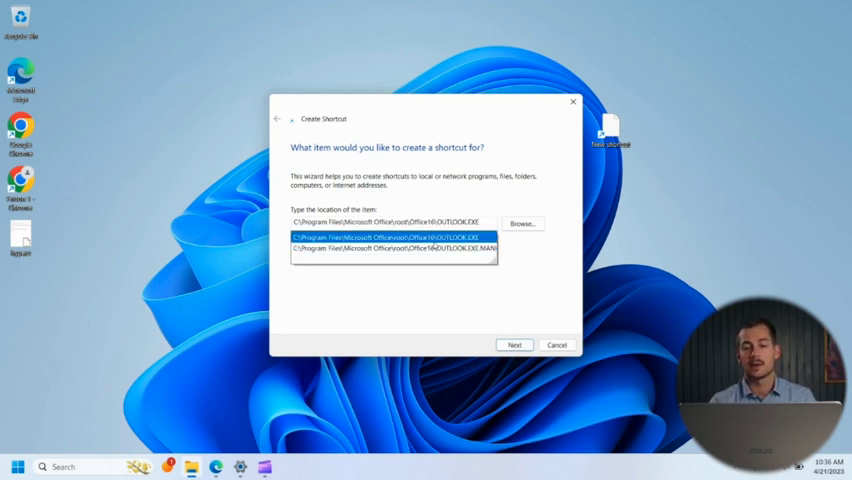
pyautogui.click(390, 238)
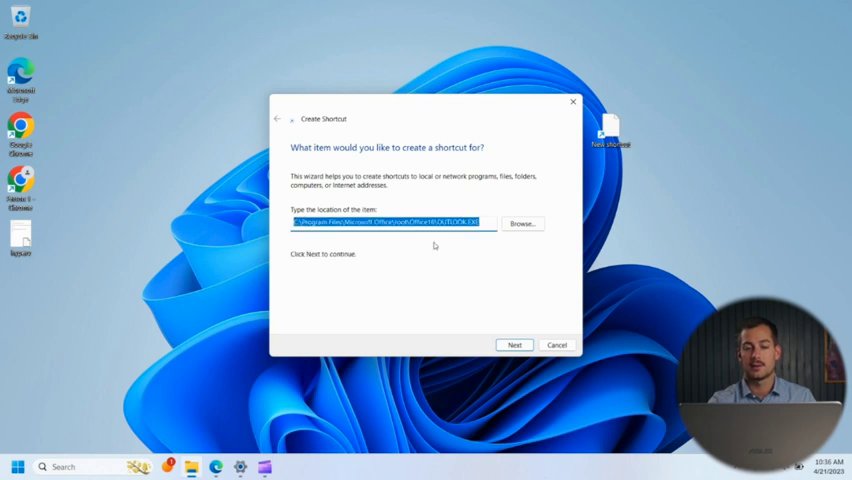
pyautogui.click(514, 344)
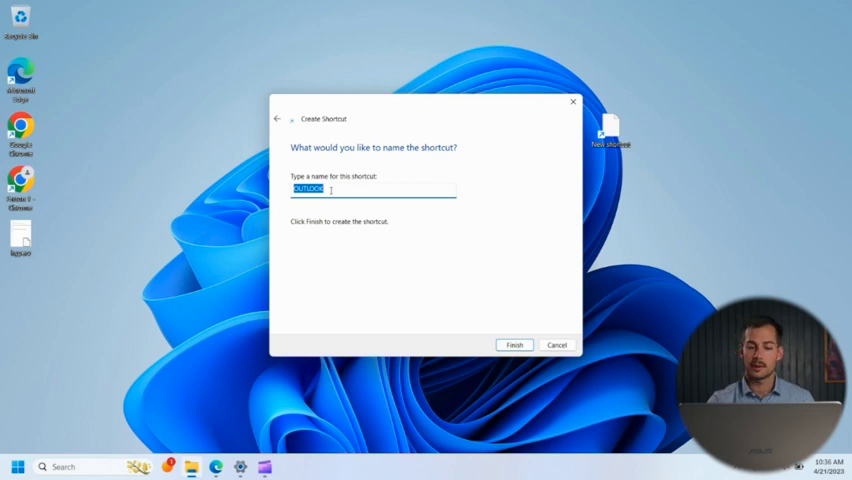
pyautogui.click(514, 344)
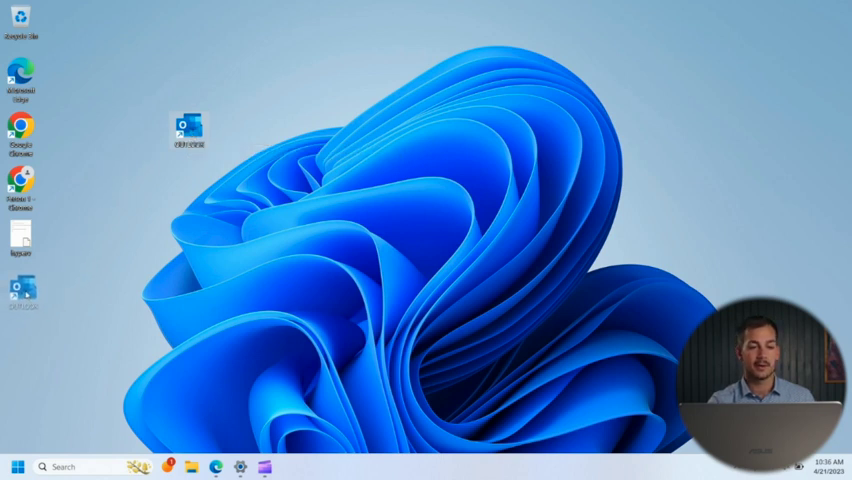
pyautogui.doubleClick(185, 122)
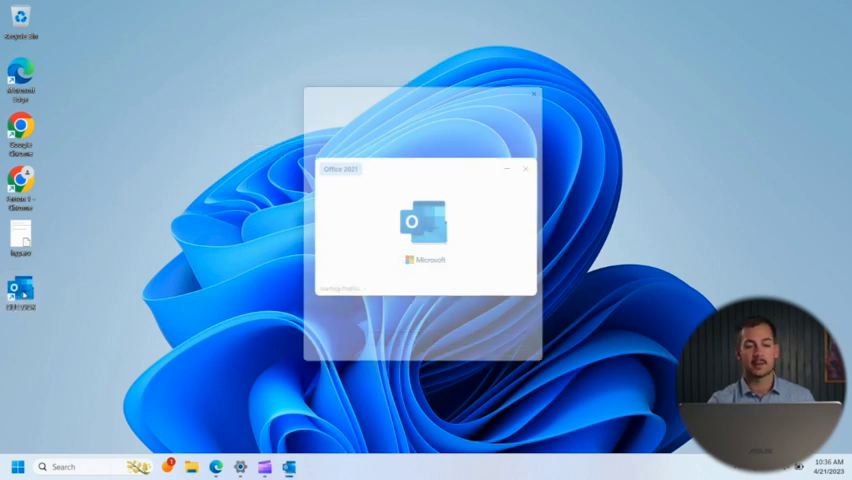